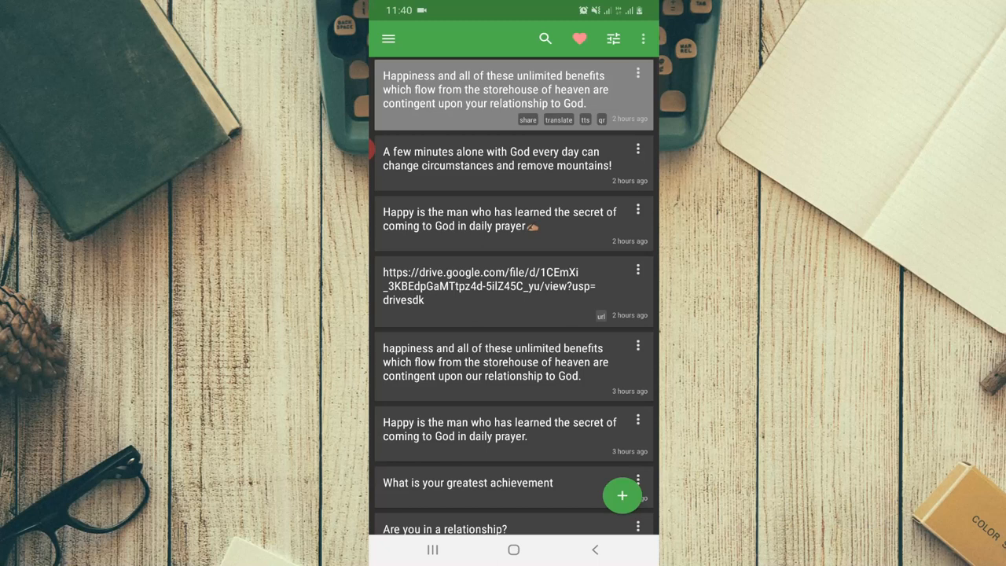
Step: Scroll the saved clip history down through older entries from the past week
scroll("down", 3)
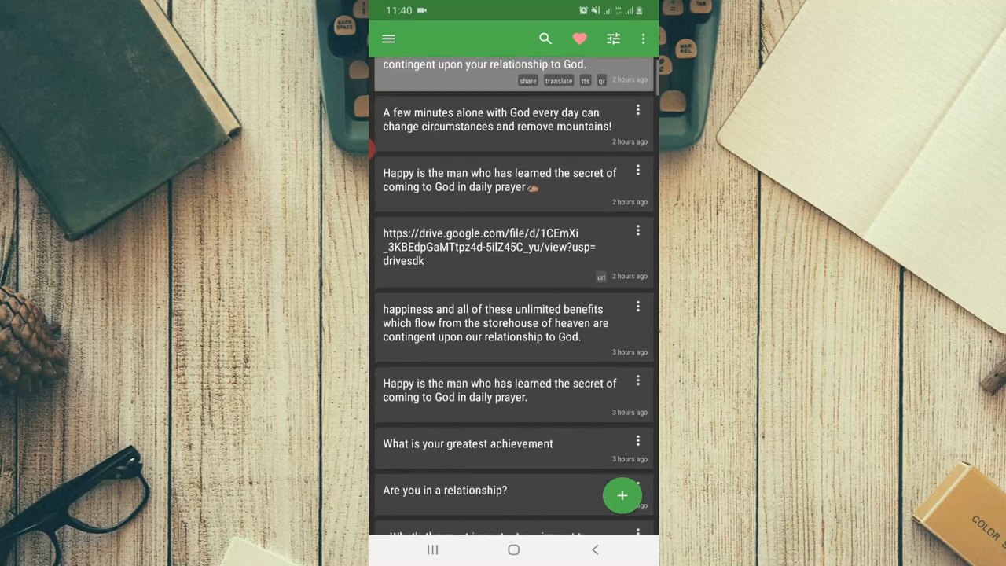
scroll("down", 3)
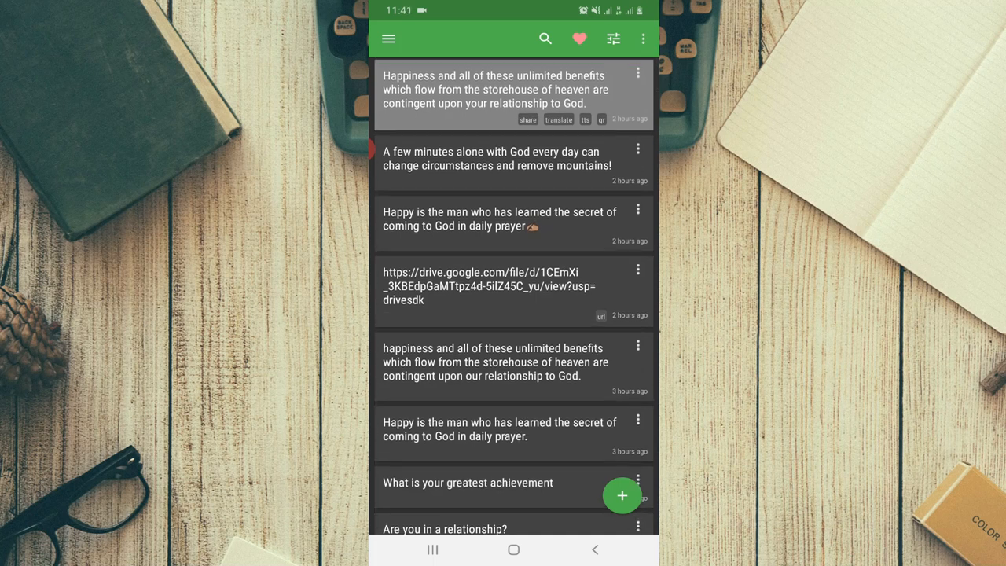
scroll("down", 3)
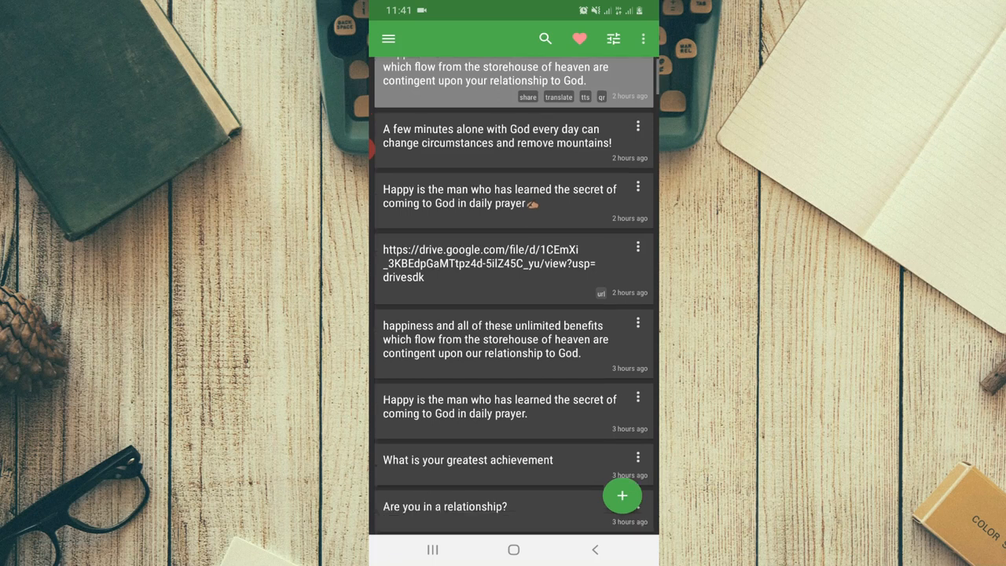
scroll("down", 3)
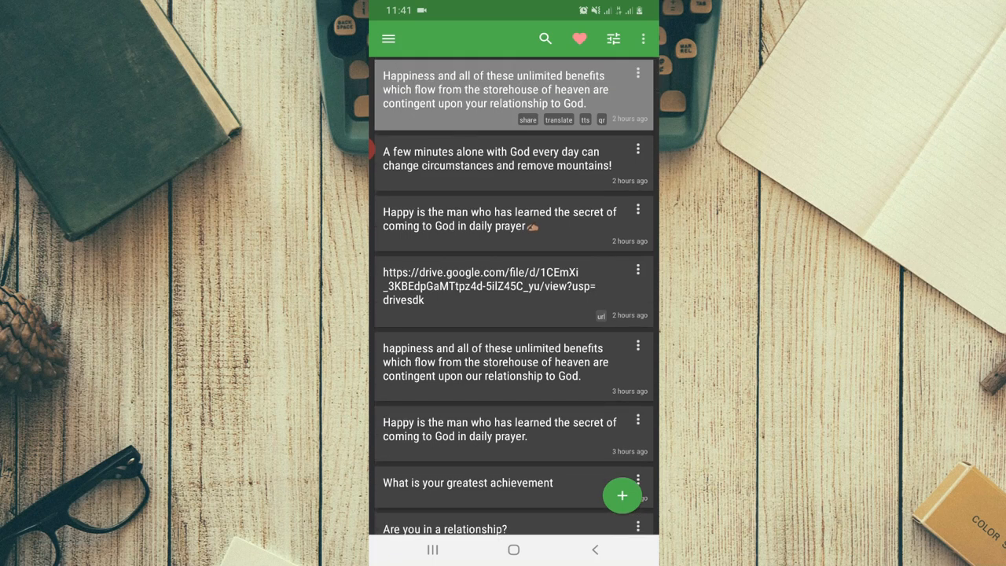
scroll("down", 3)
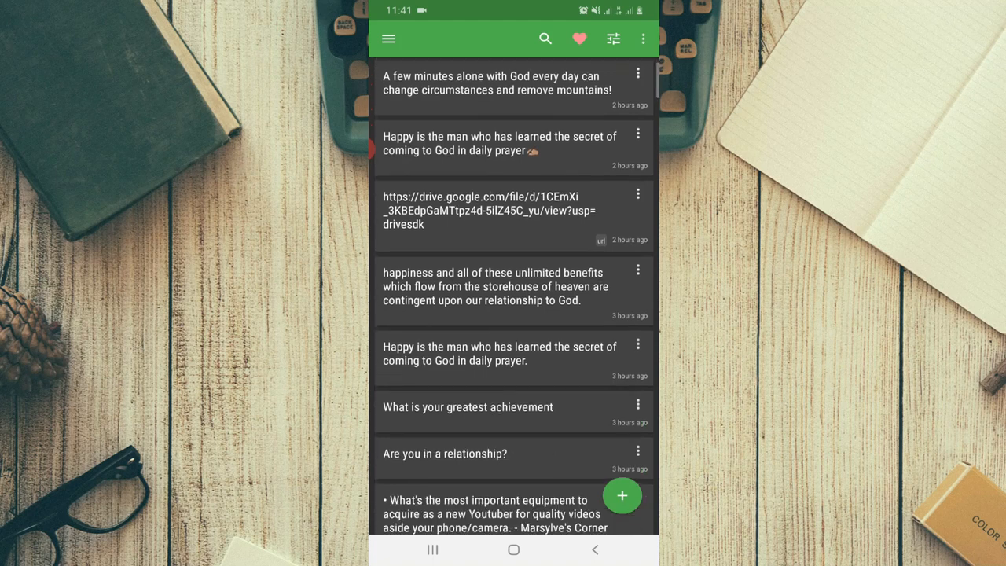
scroll("down", 3)
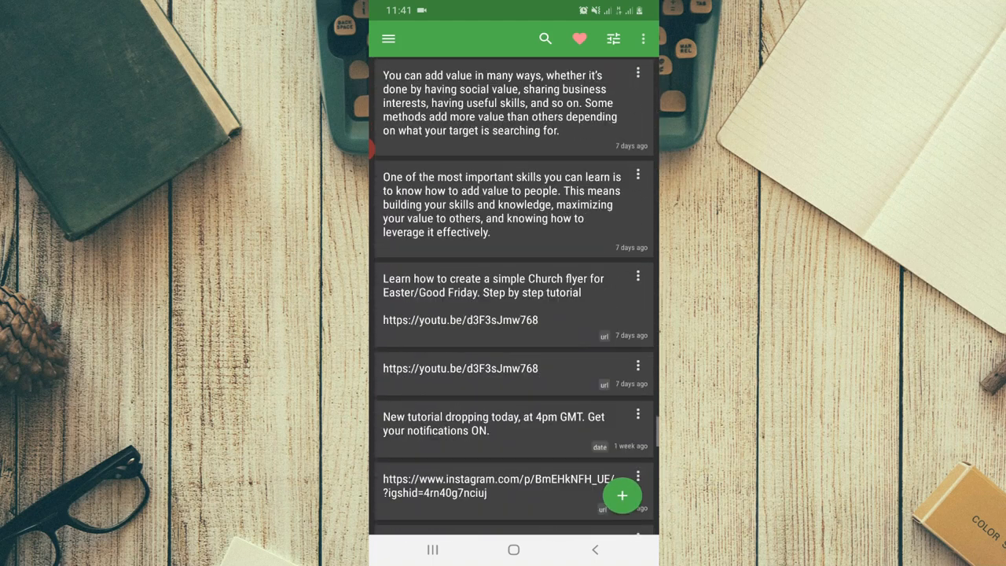
scroll("down", 3)
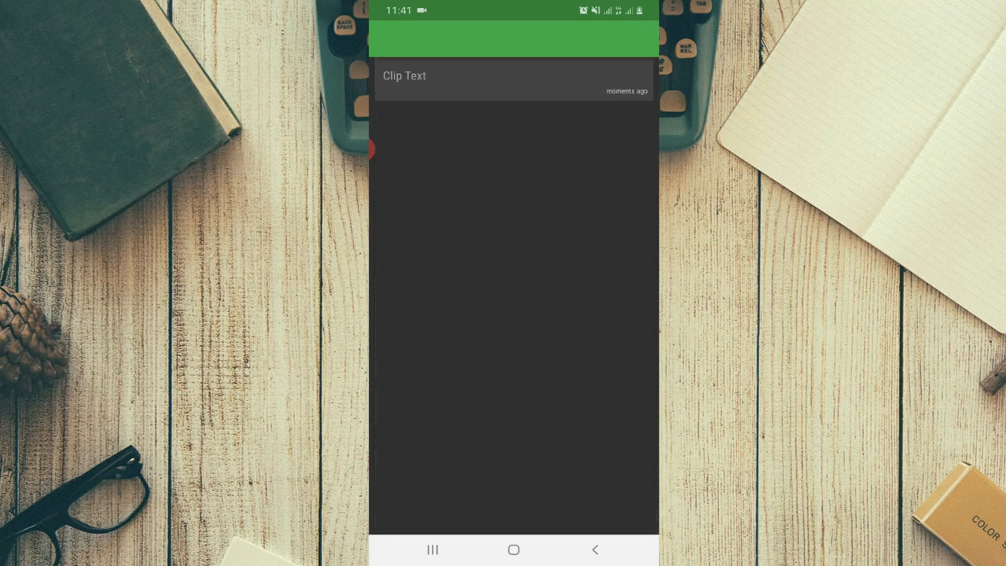
Step: View two clips' action rows (Share, Search, Map, Translate, Speak, QR Code), then return to the list
left_click(490, 79)
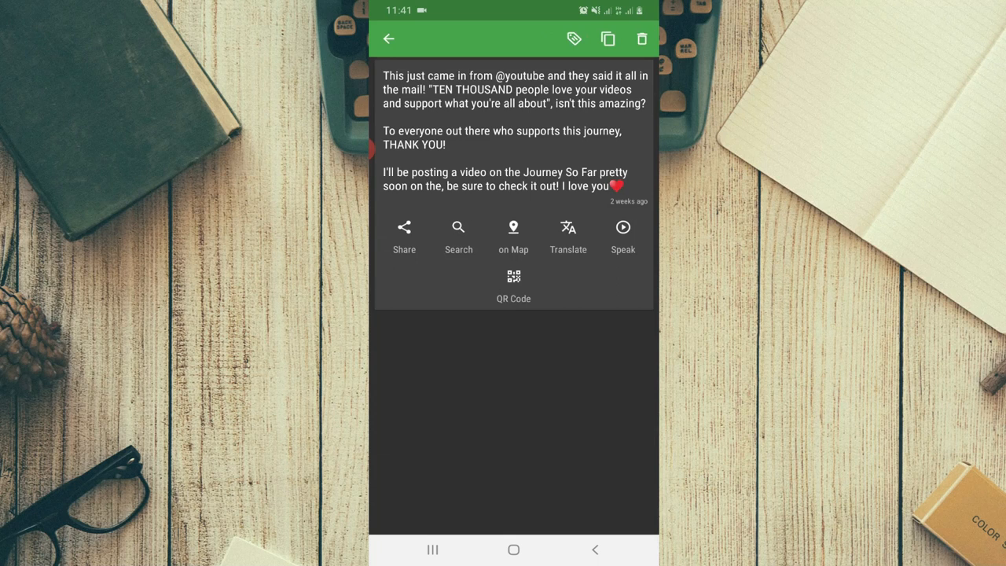
left_click(395, 41)
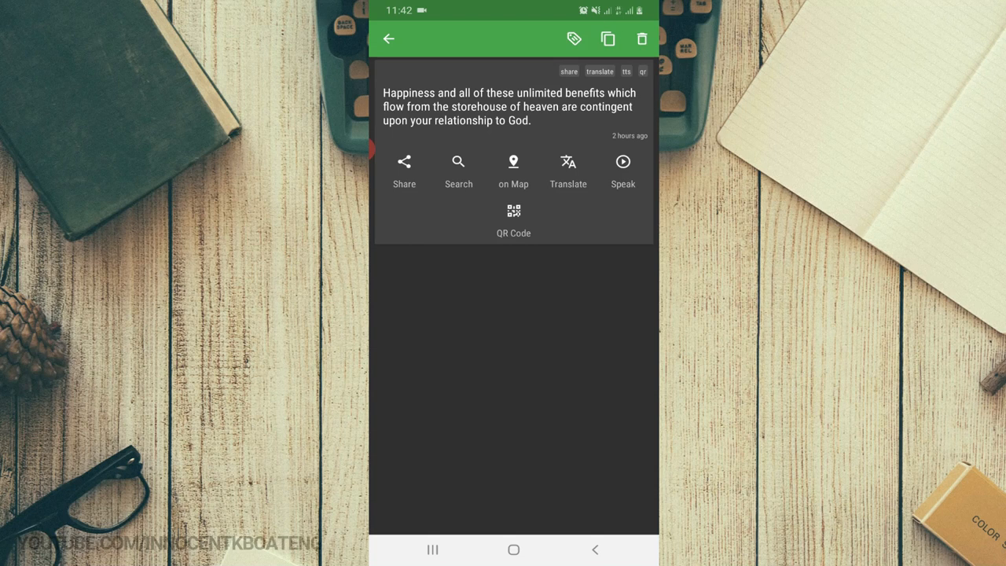
left_click(393, 40)
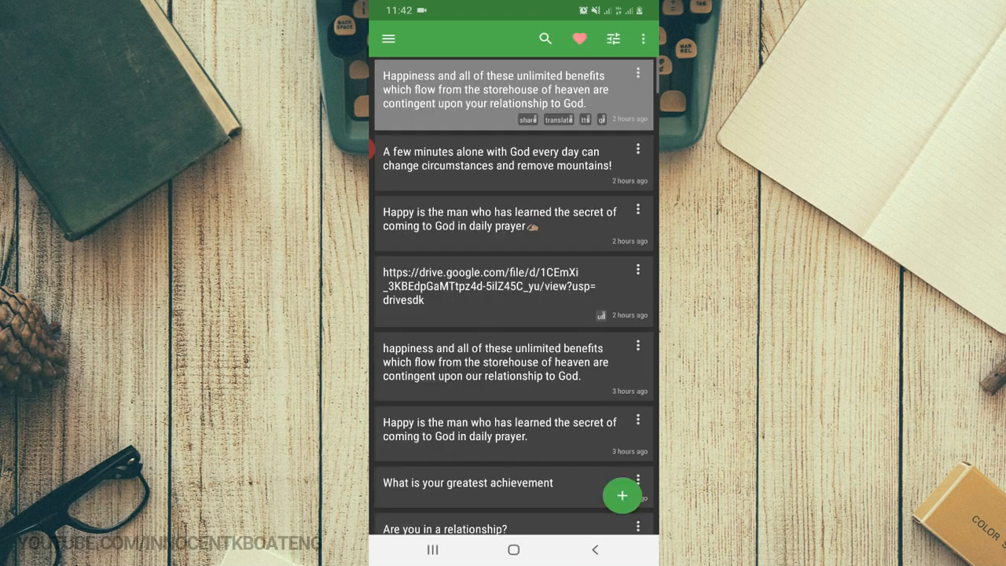
Step: View the settings and the Backup page's Import/Export data options, then exit to the app drawer
left_click(612, 37)
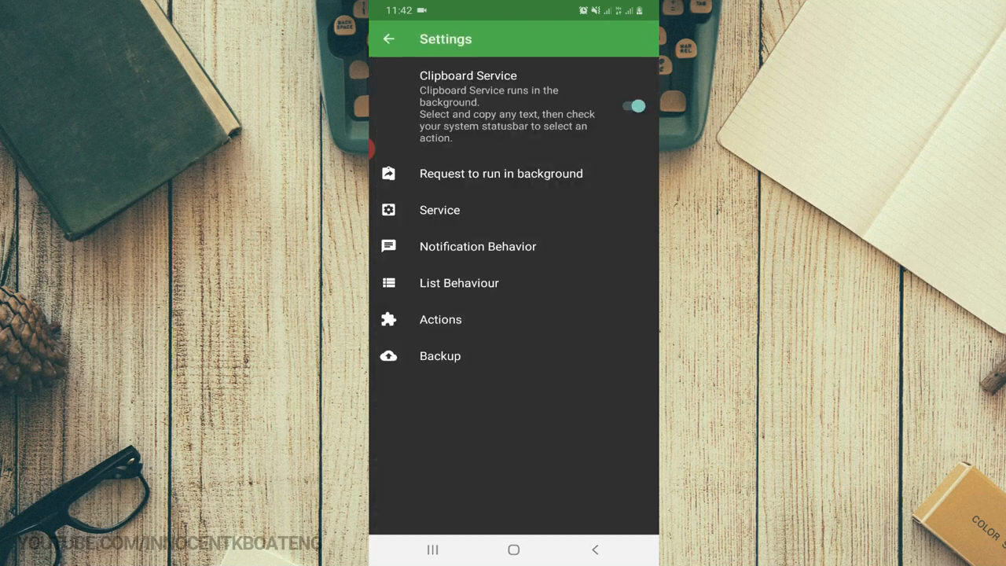
left_click(440, 355)
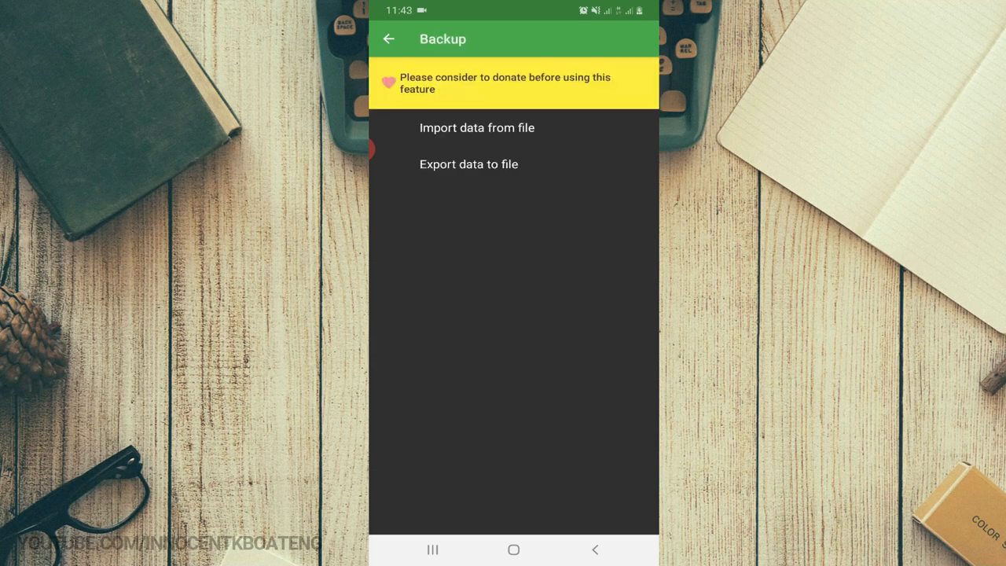
left_click(469, 163)
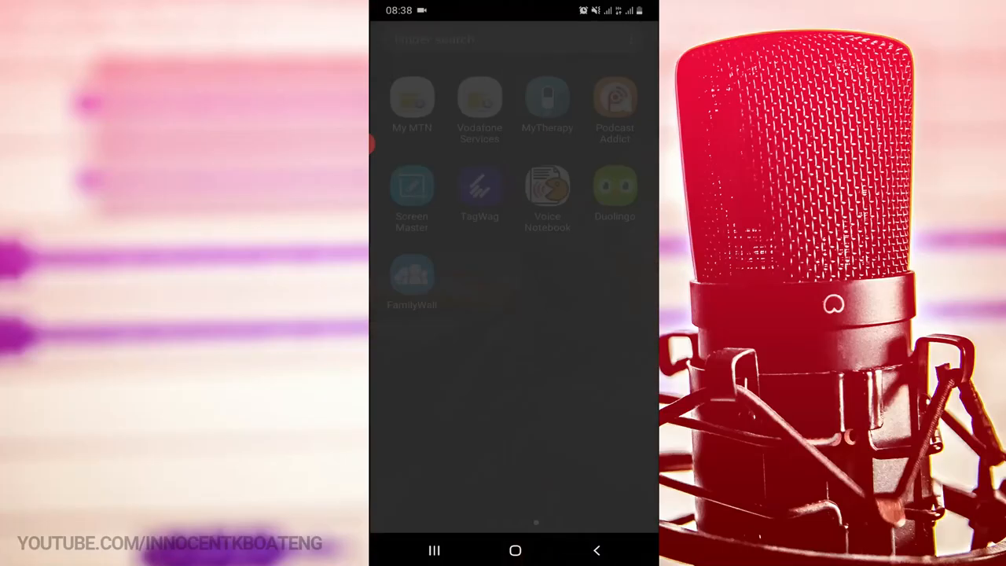
Step: Launch Podcast Addict and choose Podcasts on the Get Started screen to reach the New Podcast page
left_click(614, 98)
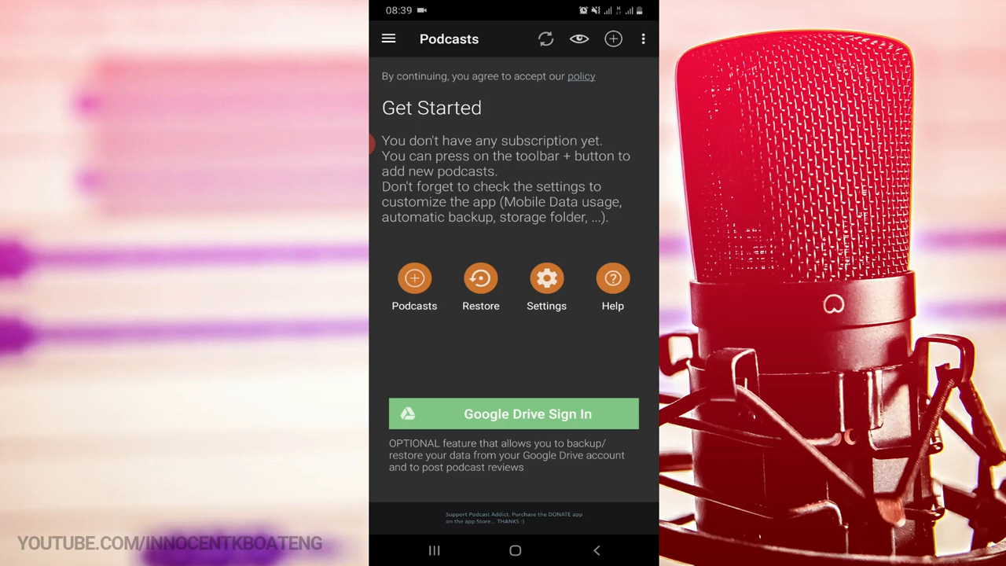
left_click(415, 278)
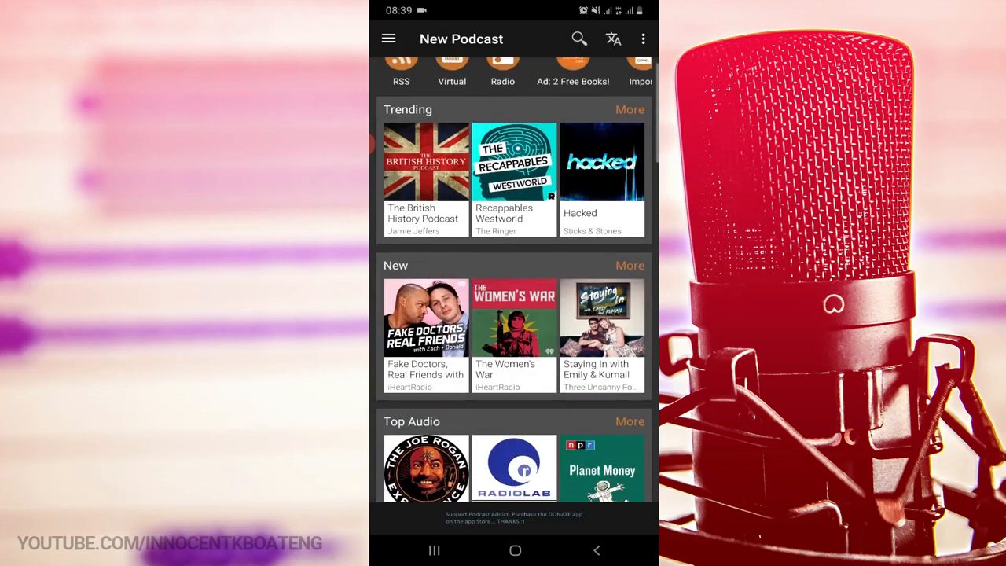
Step: Scroll the New Podcast page down to the Top Audio ranking with Joe Rogan, Radiolab and Planet Money
scroll("down", 3)
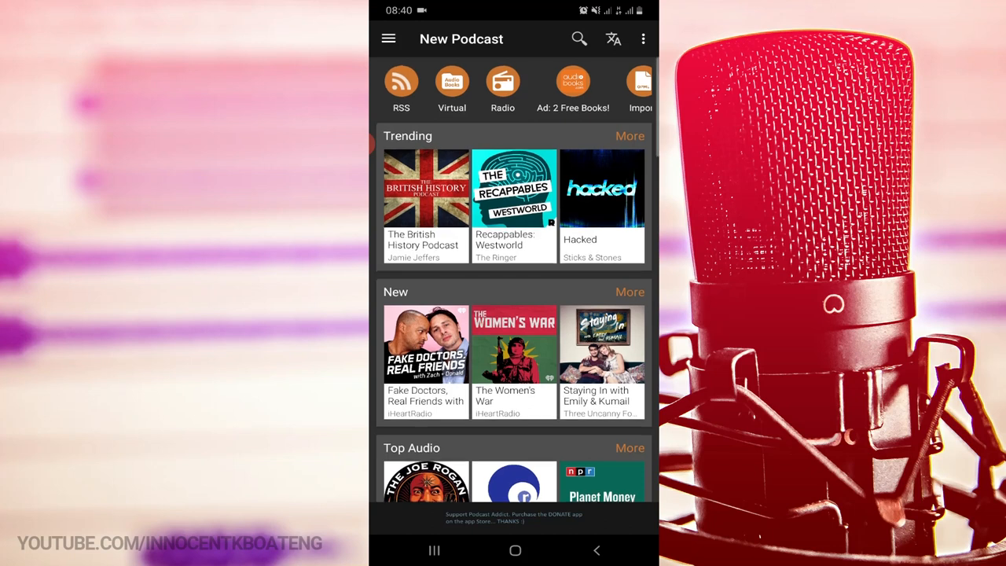
scroll("down", 3)
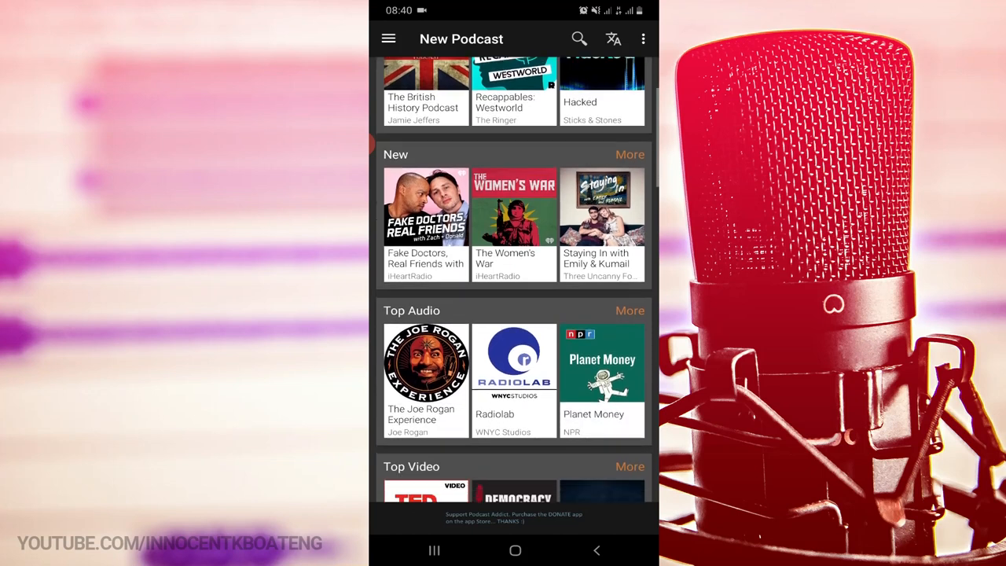
scroll("down", 3)
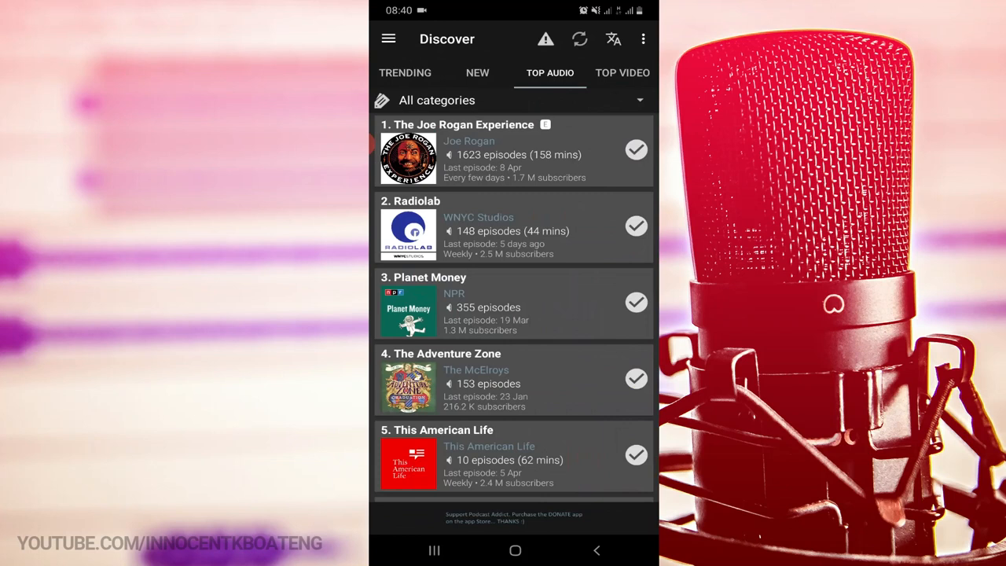
Step: View the Trending ranking, then go back to the categories list (News, Science, Sports)
left_click(511, 100)
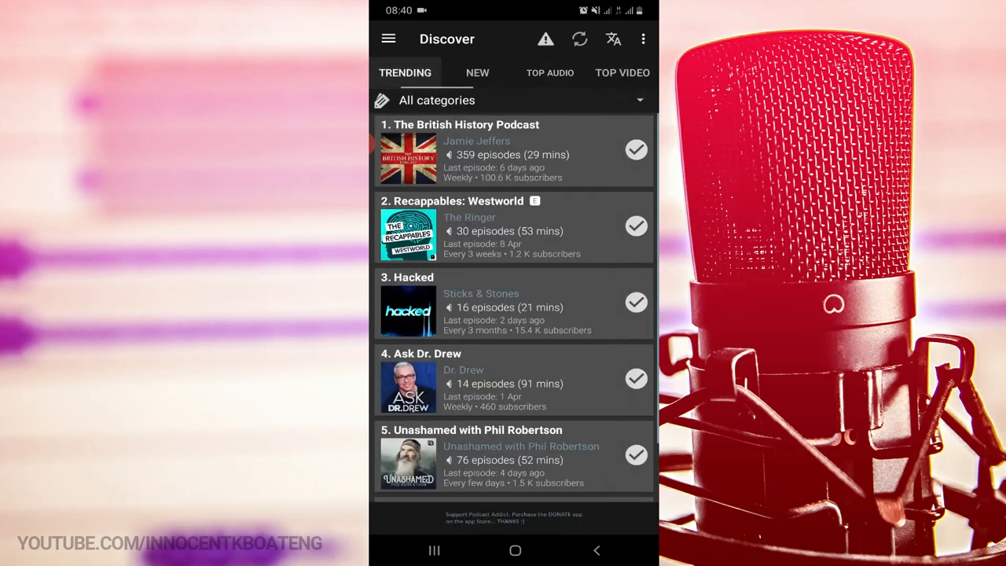
left_click(477, 72)
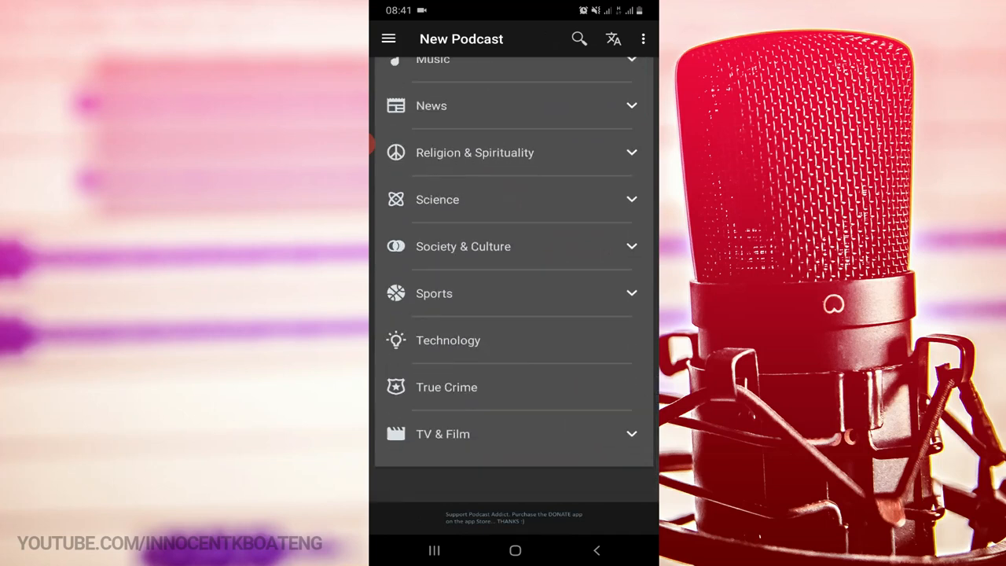
Step: Browse the Technology category's podcast ranking
left_click(448, 339)
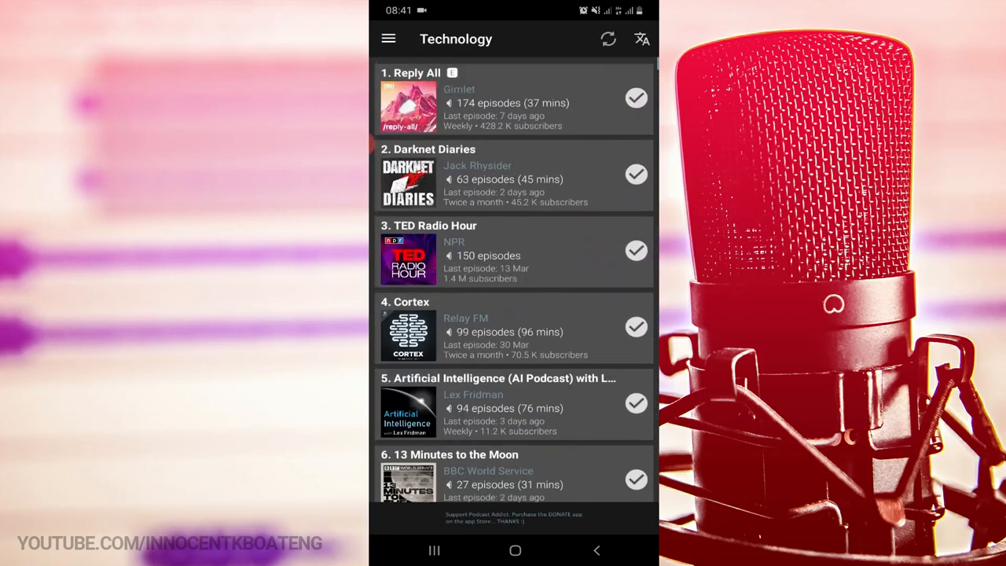
scroll("down", 3)
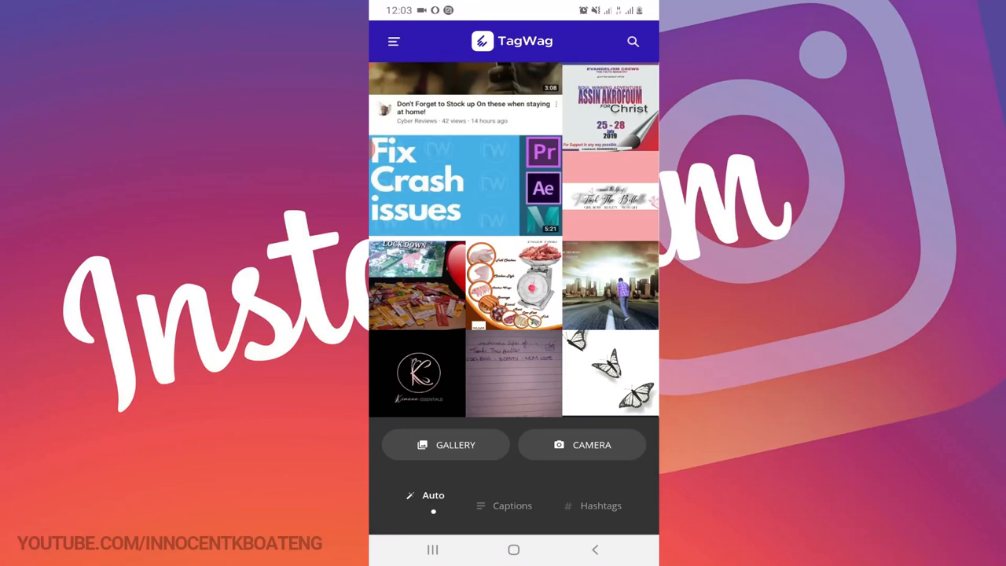
Step: Read a photo's generated captions and hashtags, go back, then show the Captions Trending Category list
scroll("down", 3)
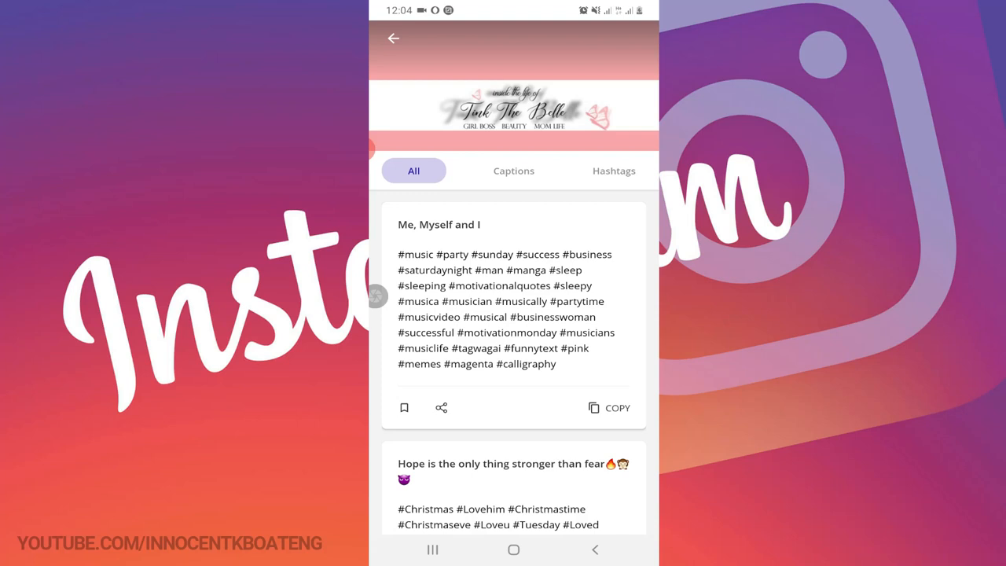
left_click(393, 38)
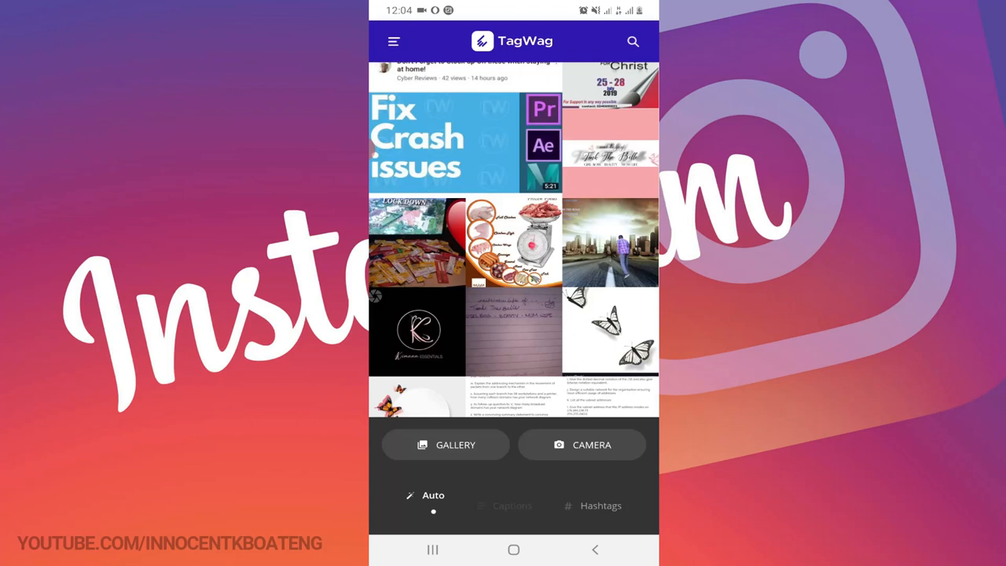
left_click(509, 507)
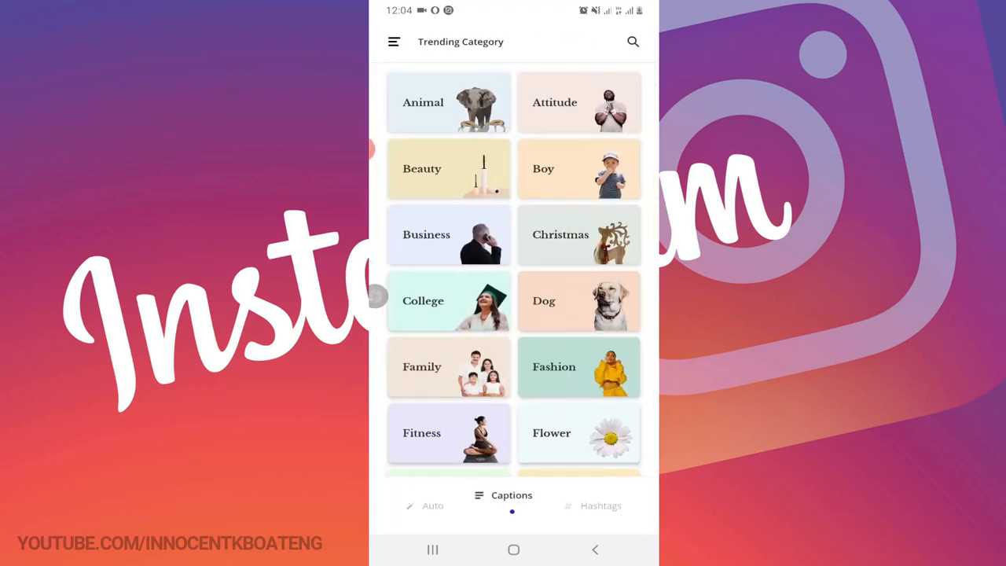
Step: Browse the Business caption collection's quotes to the end
scroll("down", 3)
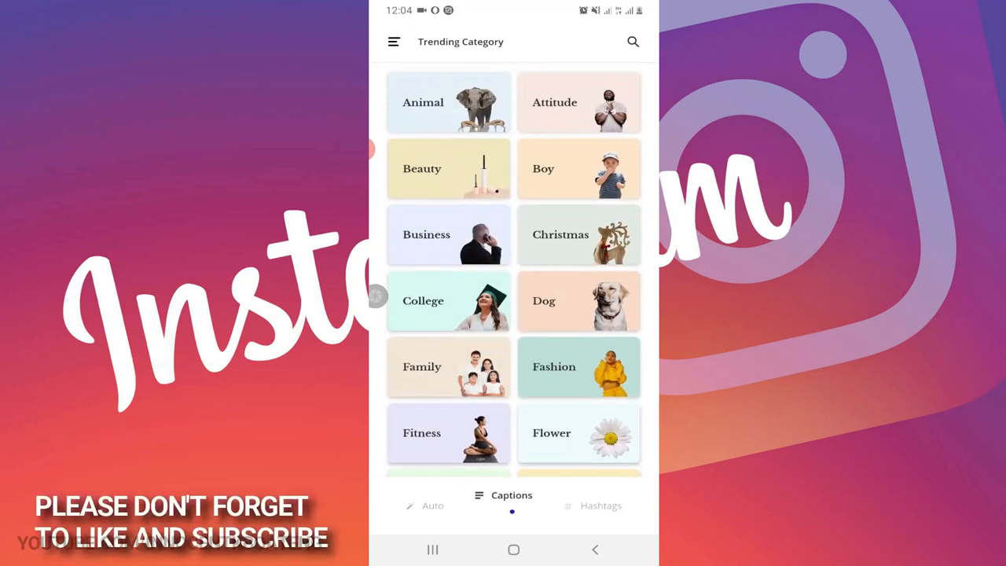
left_click(448, 234)
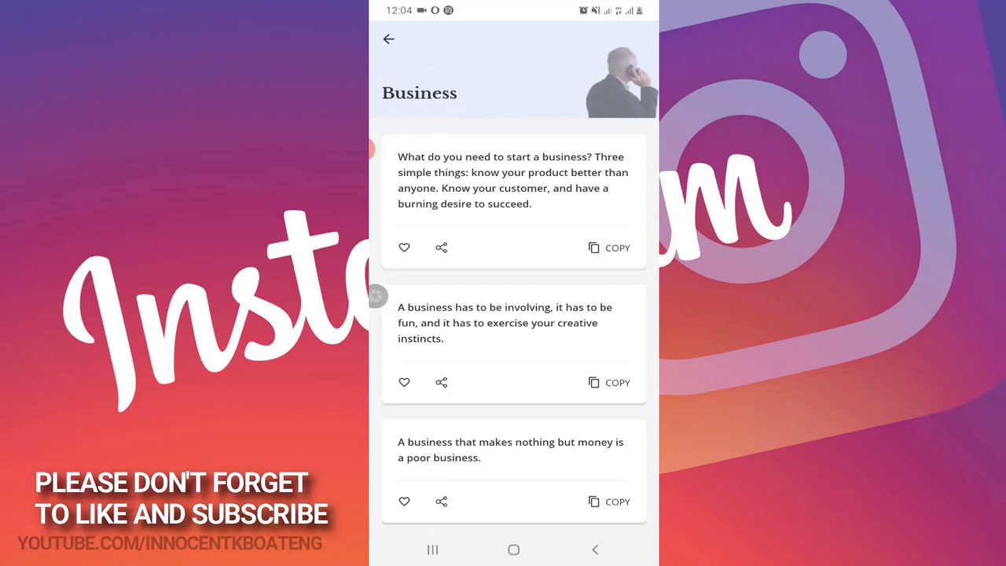
scroll("down", 3)
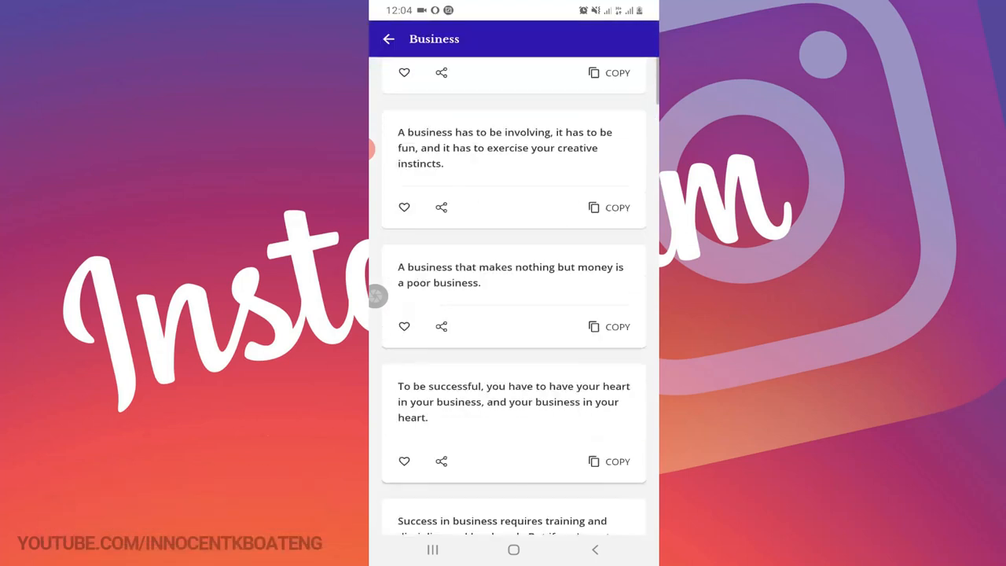
scroll("down", 3)
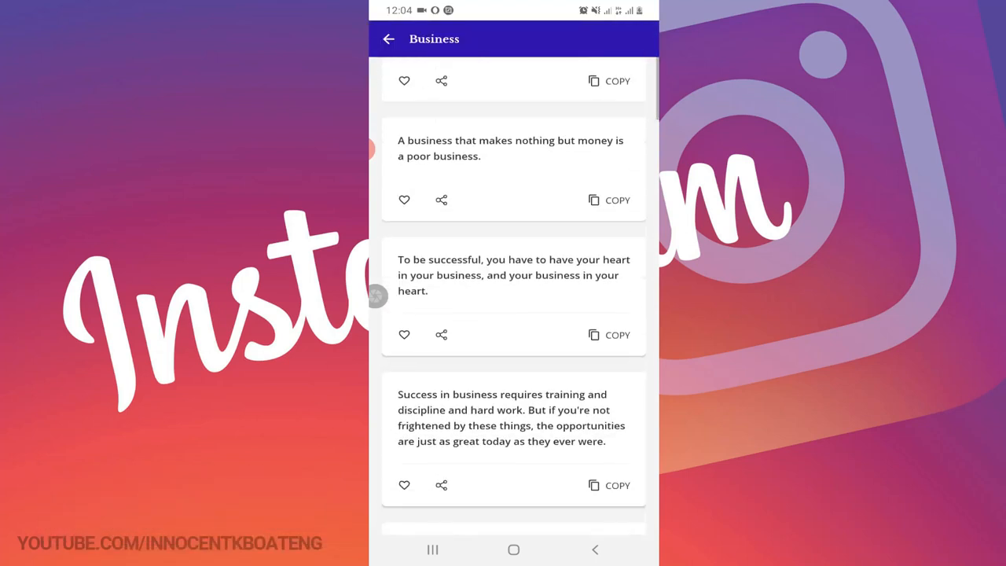
scroll("down", 3)
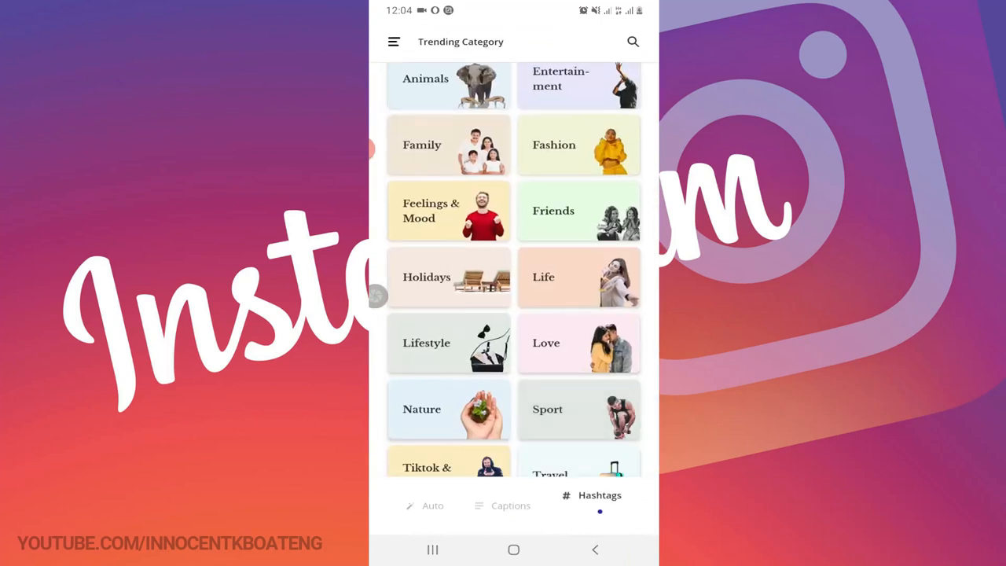
Step: Browse the Family hashtag sets for Father, Mother and Babies, then leave the collection
left_click(448, 145)
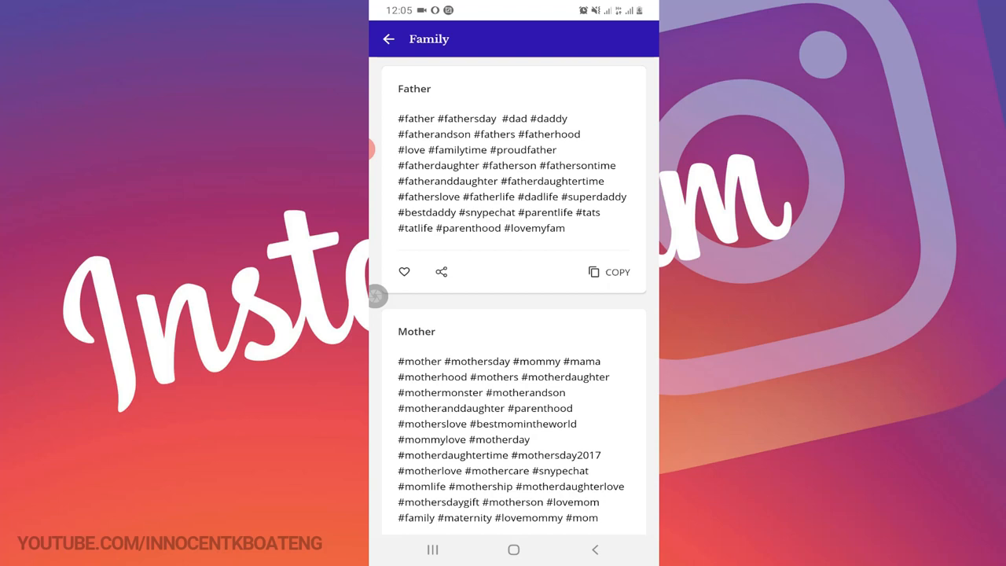
scroll("down", 3)
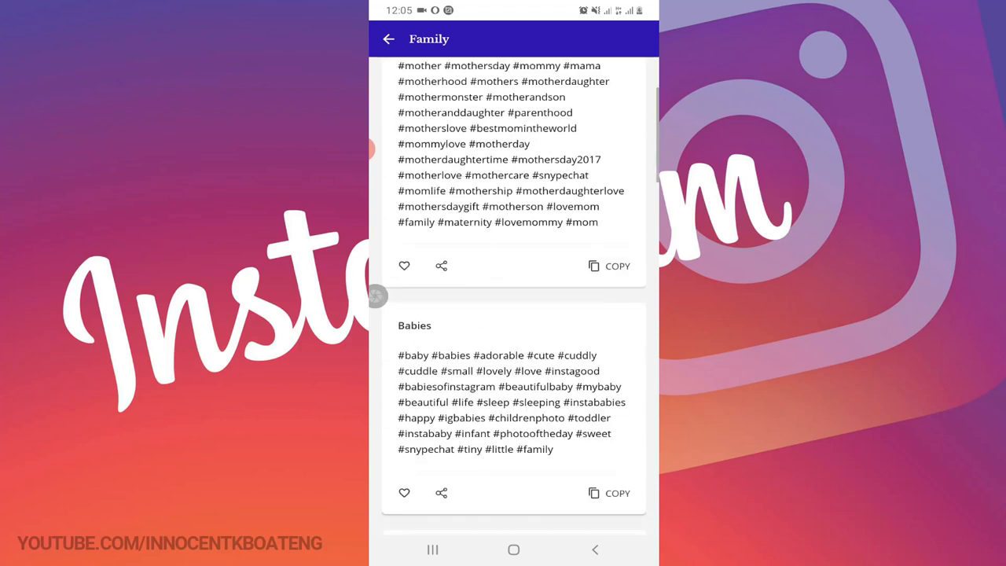
left_click(387, 38)
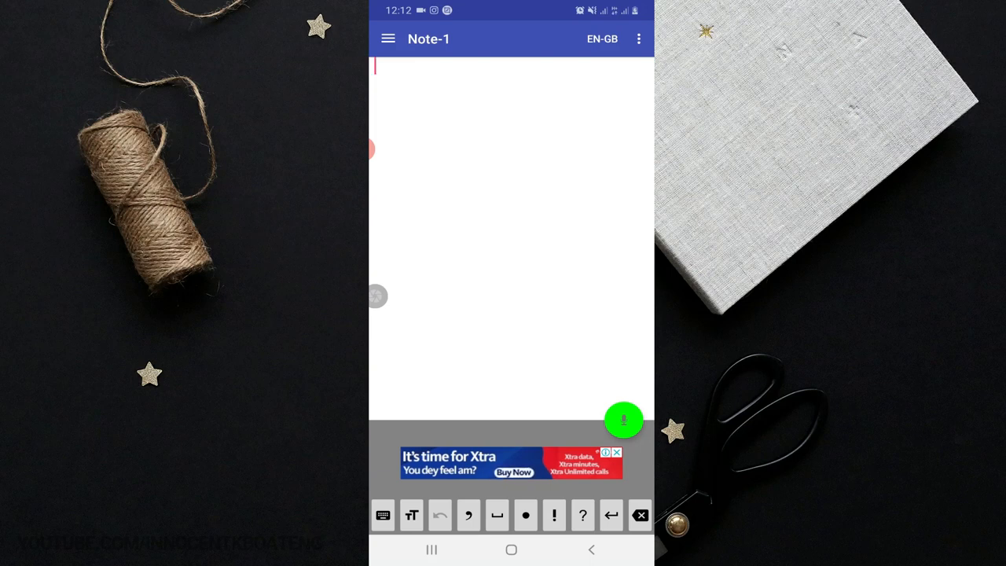
Step: Start a new empty note, Note-1, in Voice Notes ready for dictation
left_click(384, 516)
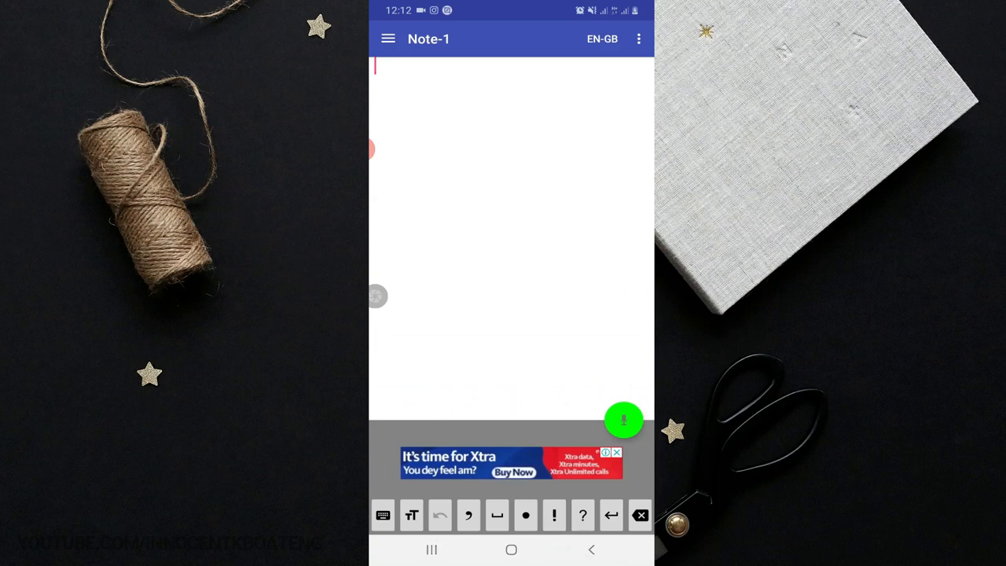
Step: Dictate into Note-1: 'So this is a recording... work very fine especially when you're not speaking that fast... one after the other'
left_click(622, 418)
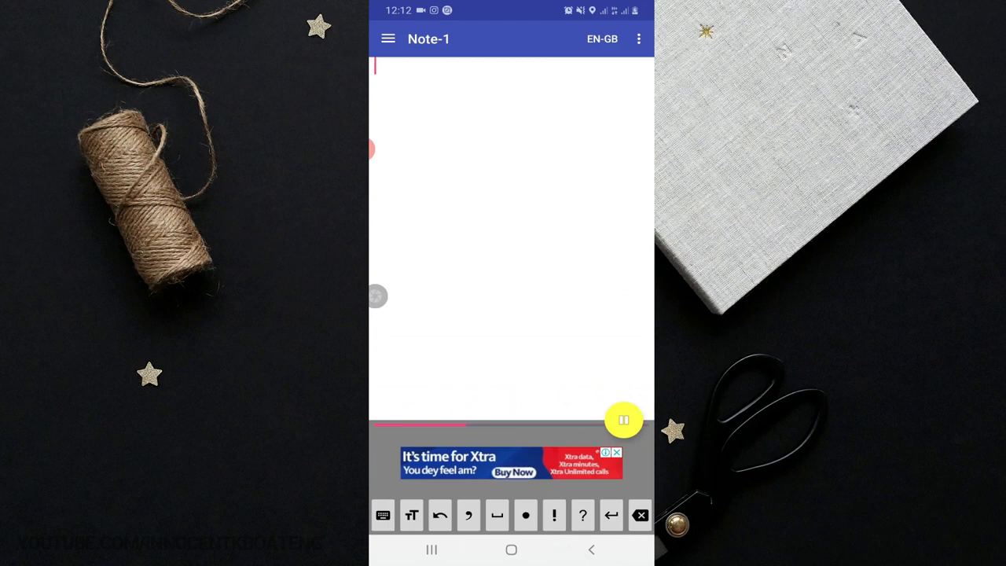
type("So this is a recording of the")
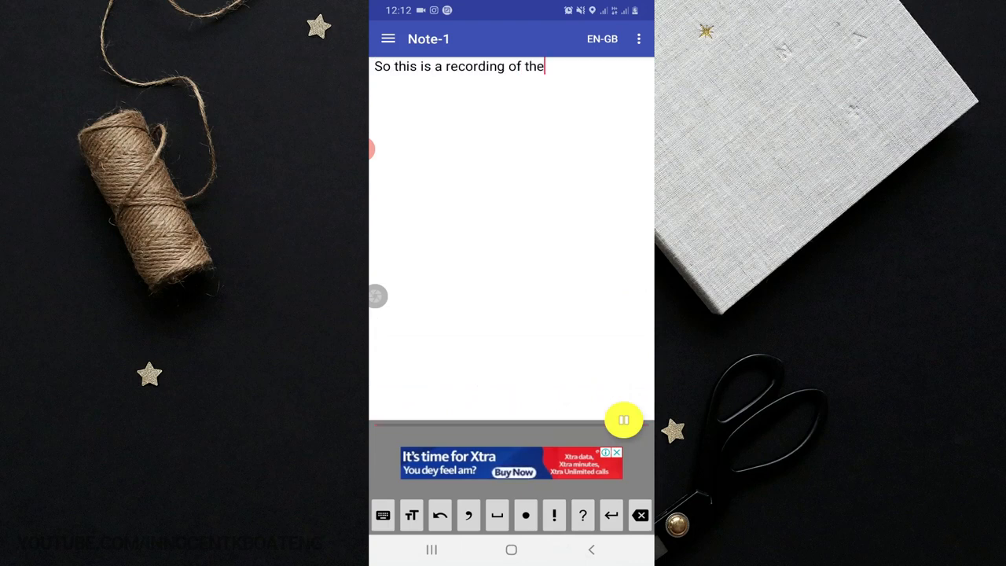
type("2020s")
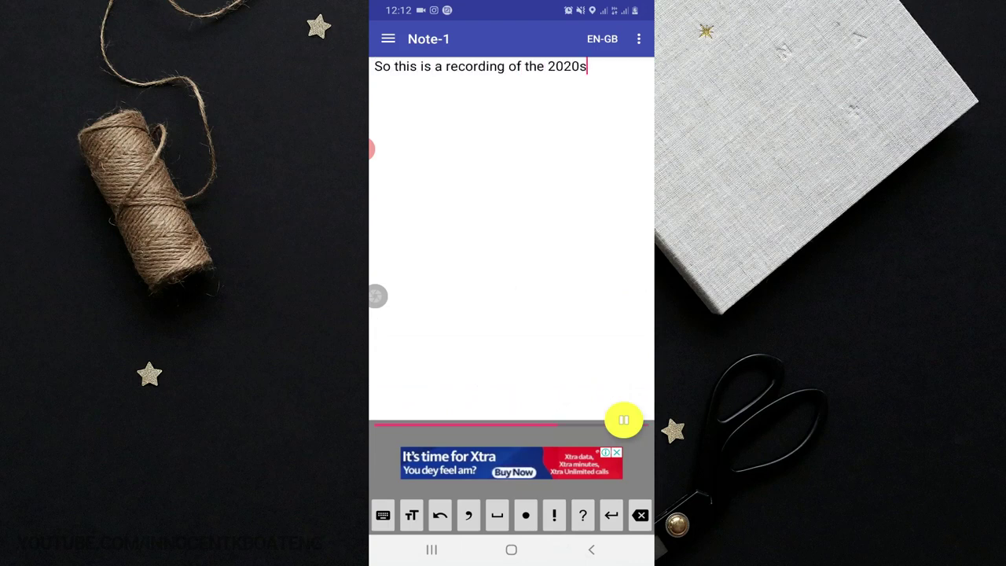
type("eclipse")
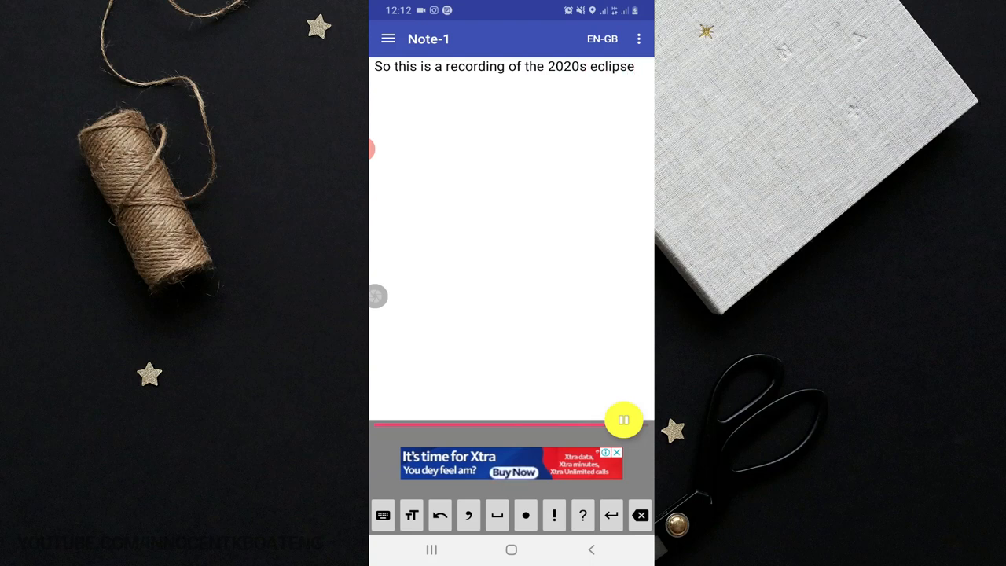
type("work very fine especially")
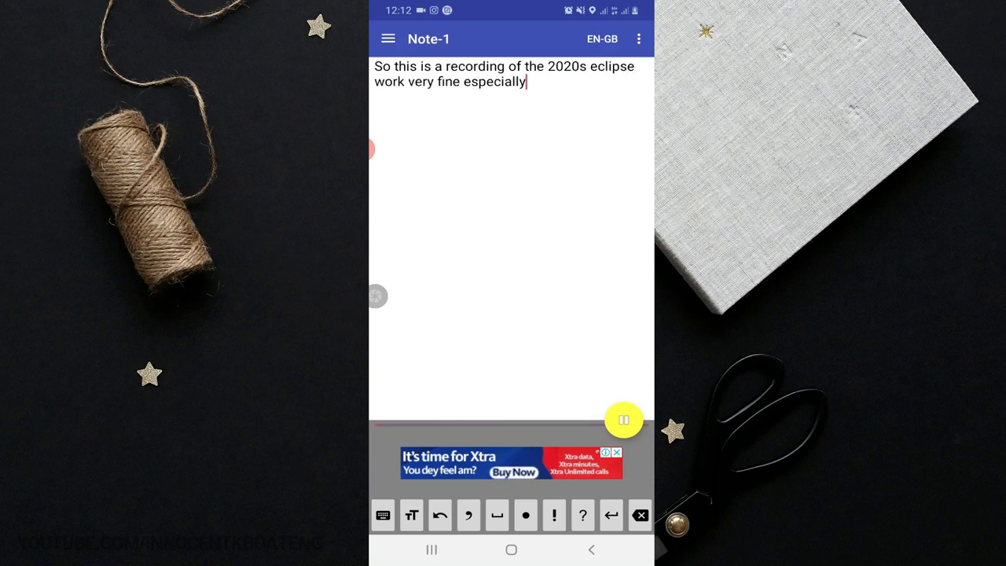
type("when you're not speaking")
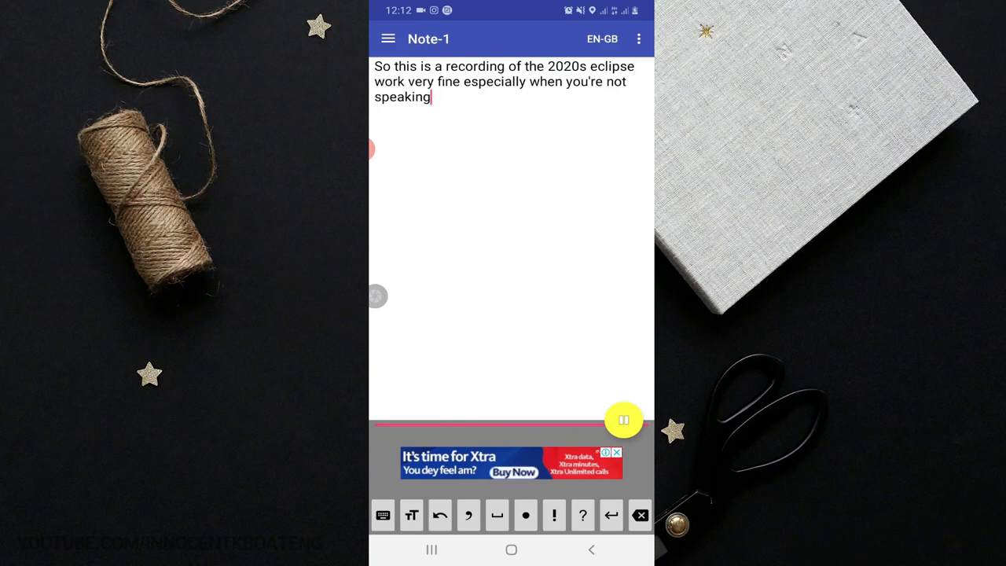
type("that fast when you're speaking")
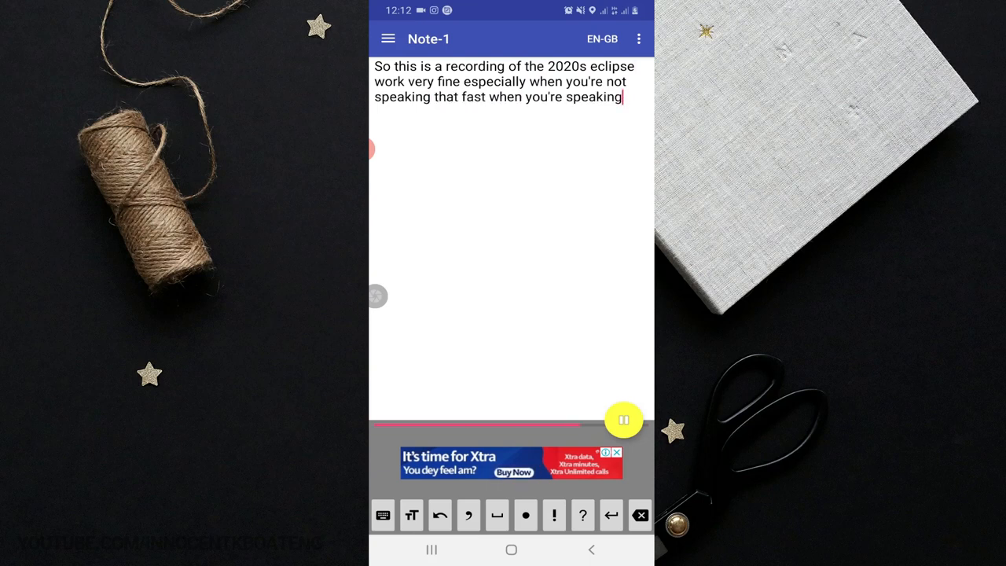
type("one after the other")
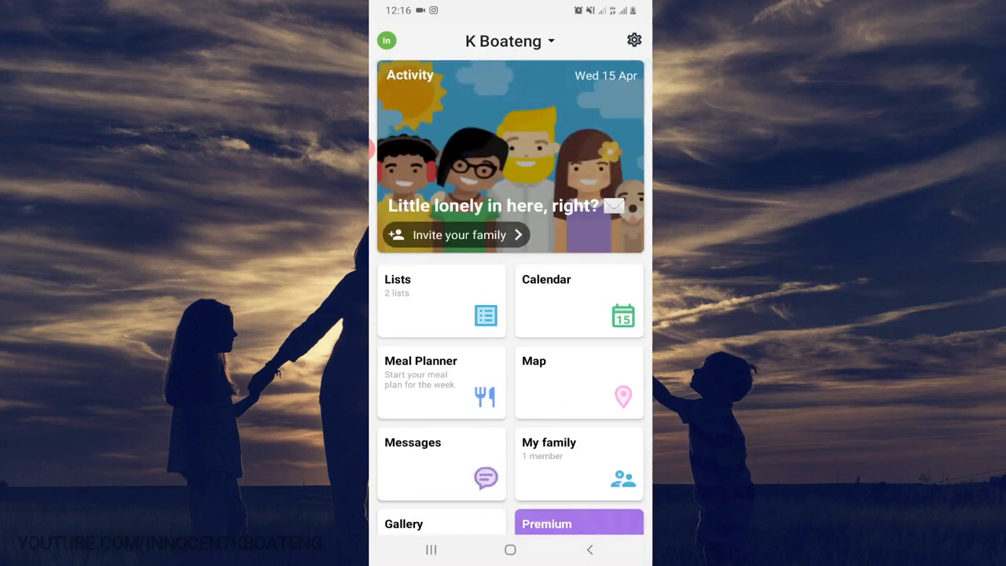
Step: Browse the FamilyWall dashboard and enter the Messages section, which has no conversations yet
scroll("down", 3)
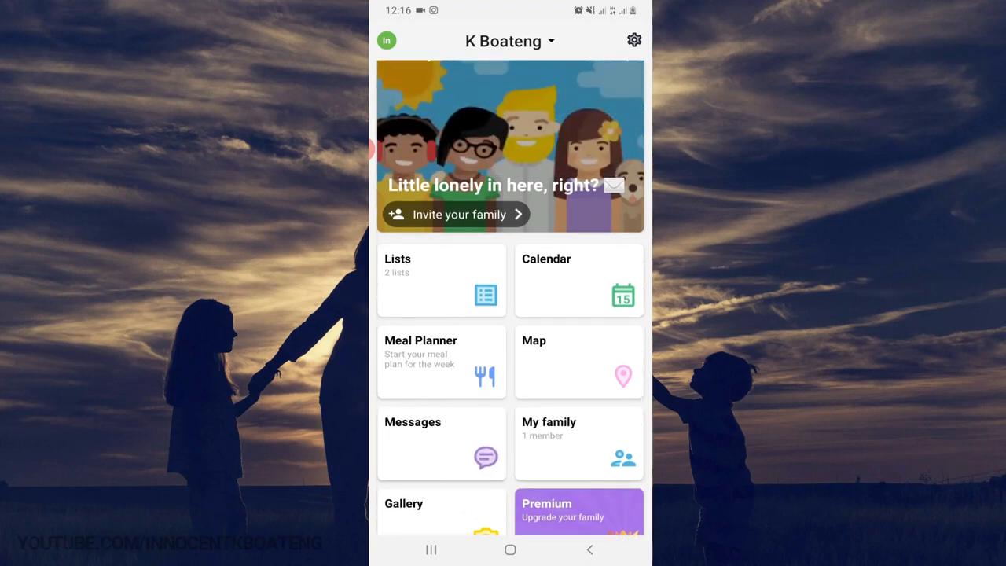
scroll("down", 3)
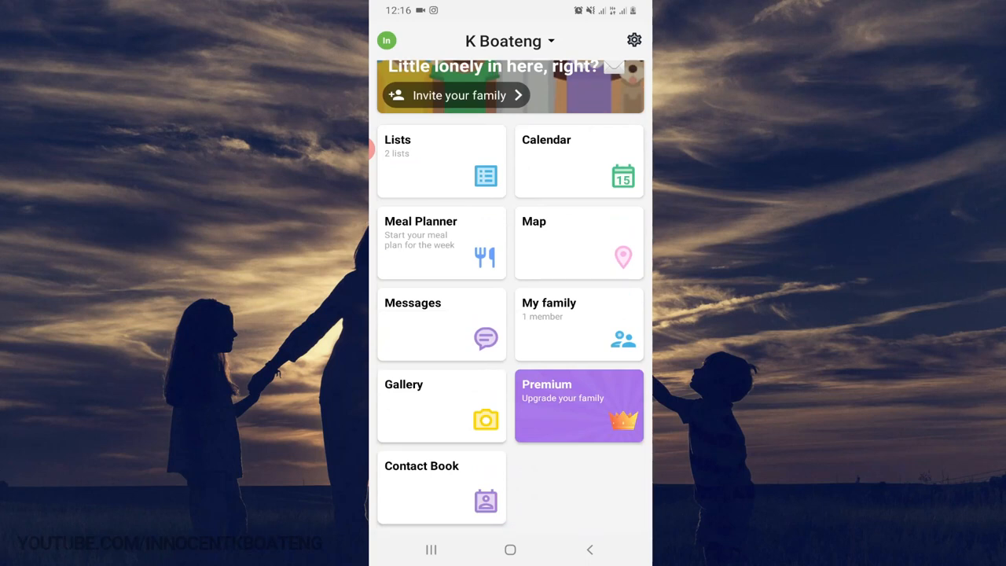
scroll("down", 3)
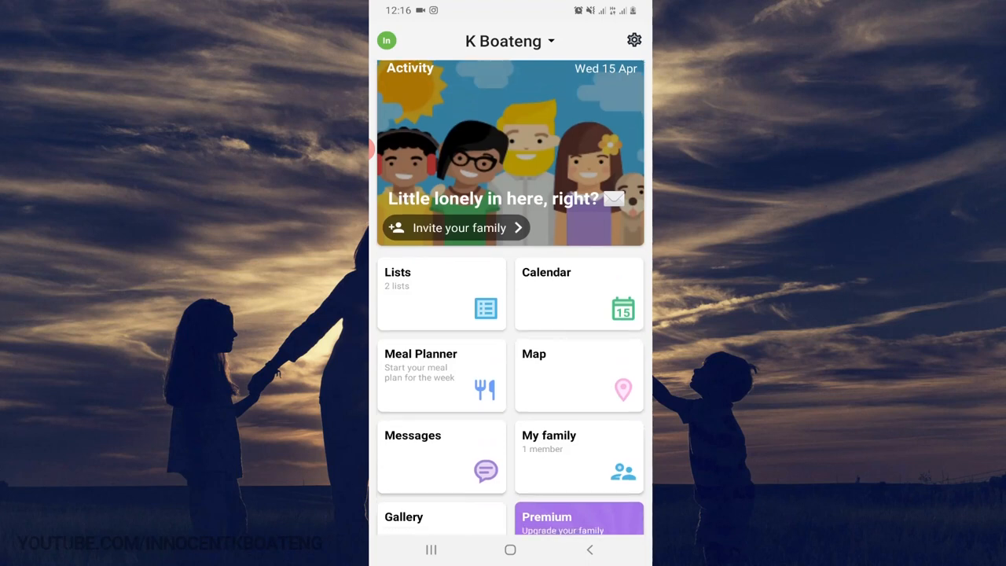
scroll("down", 3)
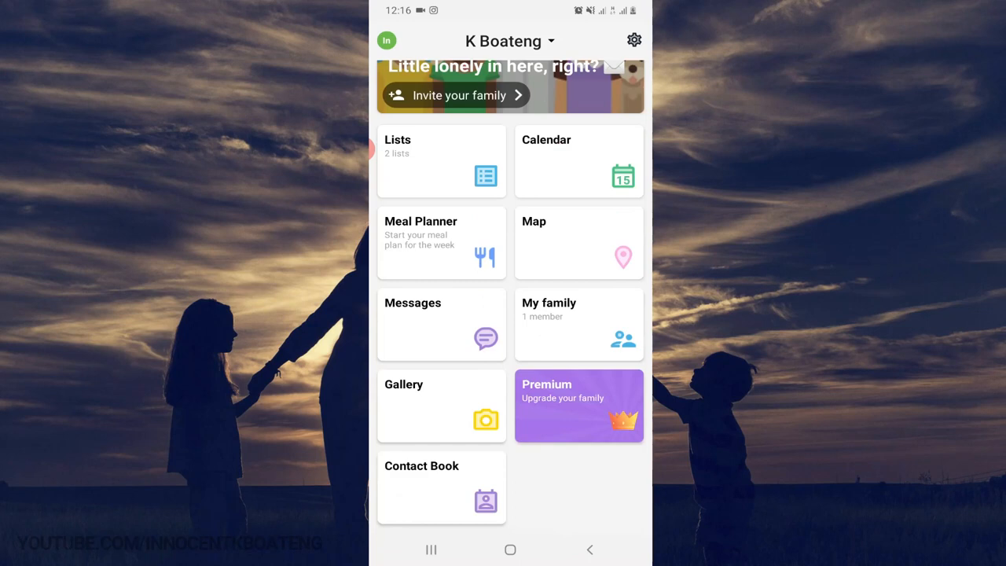
left_click(440, 324)
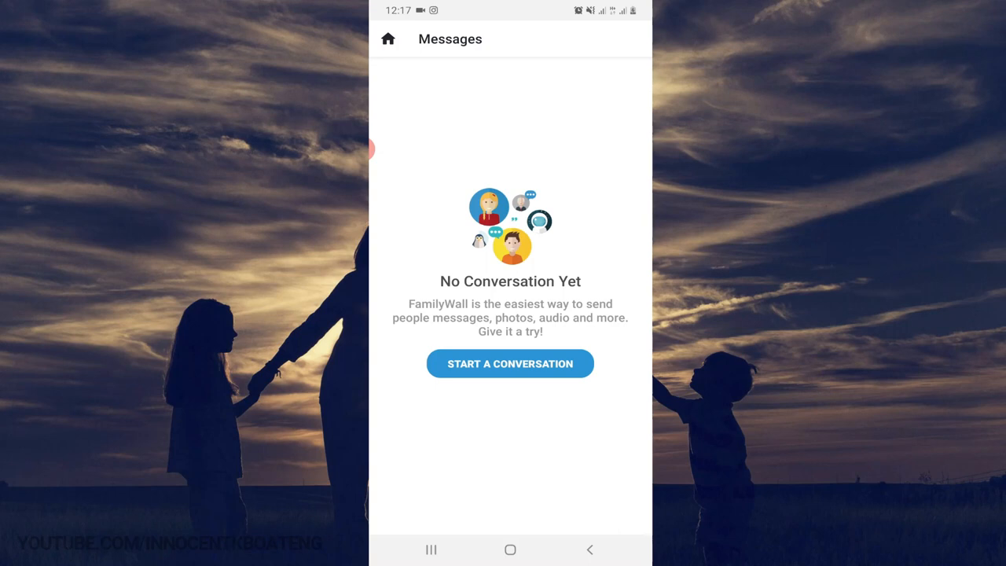
Step: Return to the dashboard and enter the family Map showing the current location
left_click(387, 38)
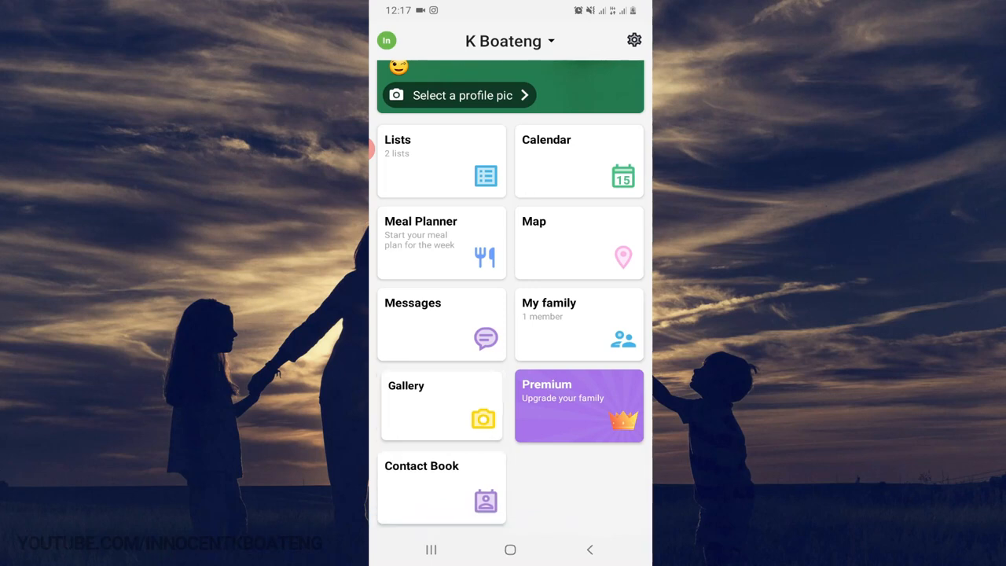
left_click(440, 406)
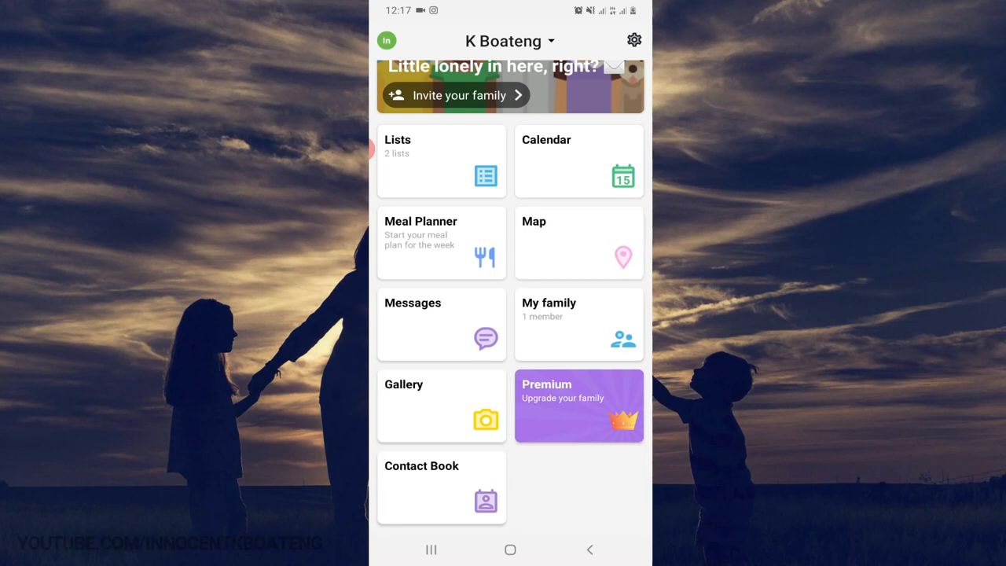
left_click(579, 242)
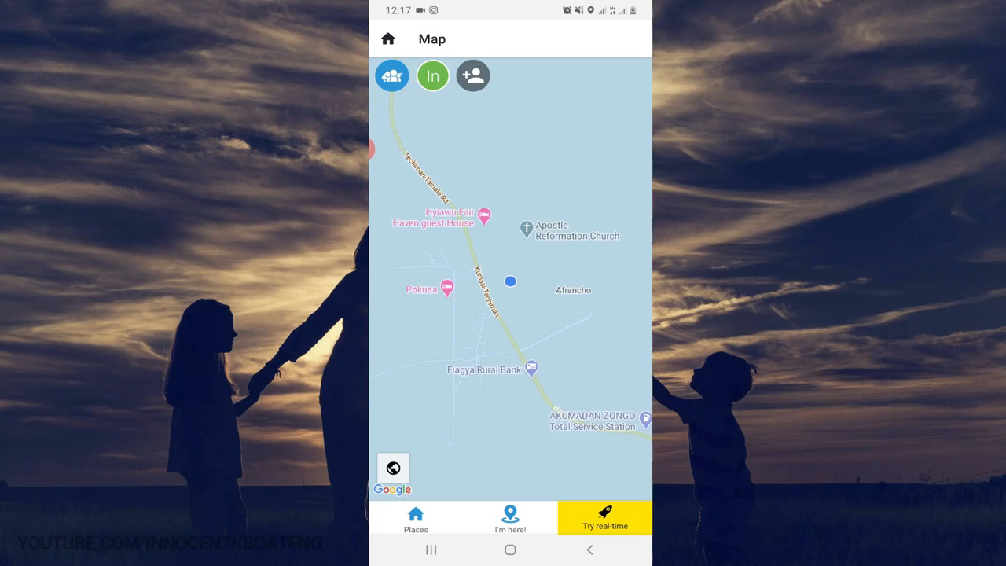
Step: Leave the map for the home dashboard and browse its Activity banner and feature tiles
left_click(386, 37)
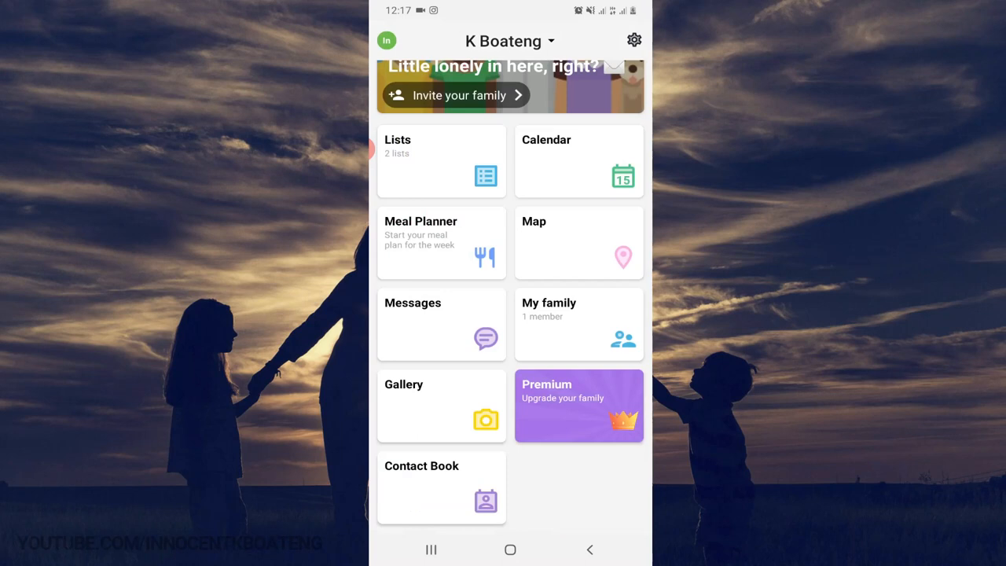
scroll("down", 3)
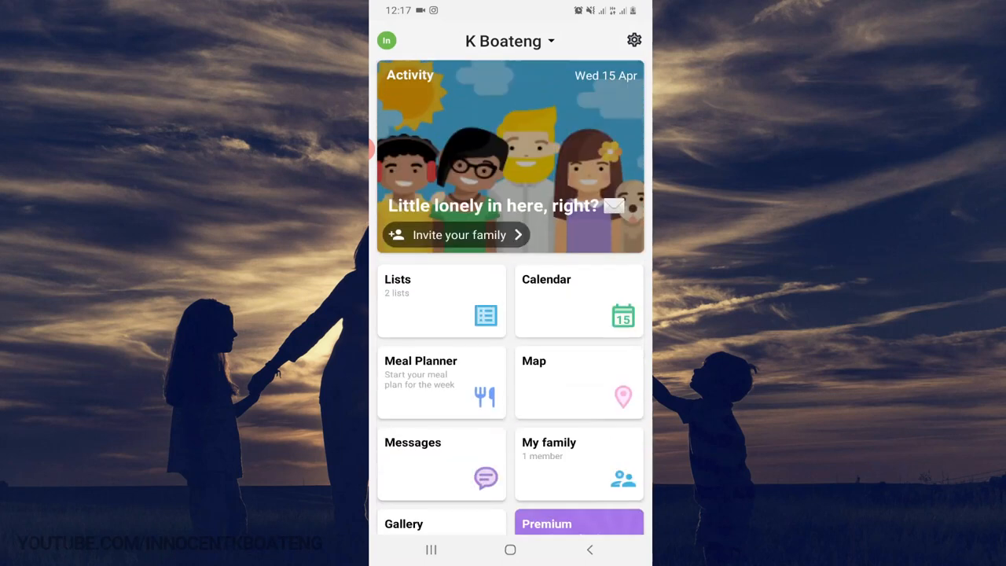
scroll("down", 3)
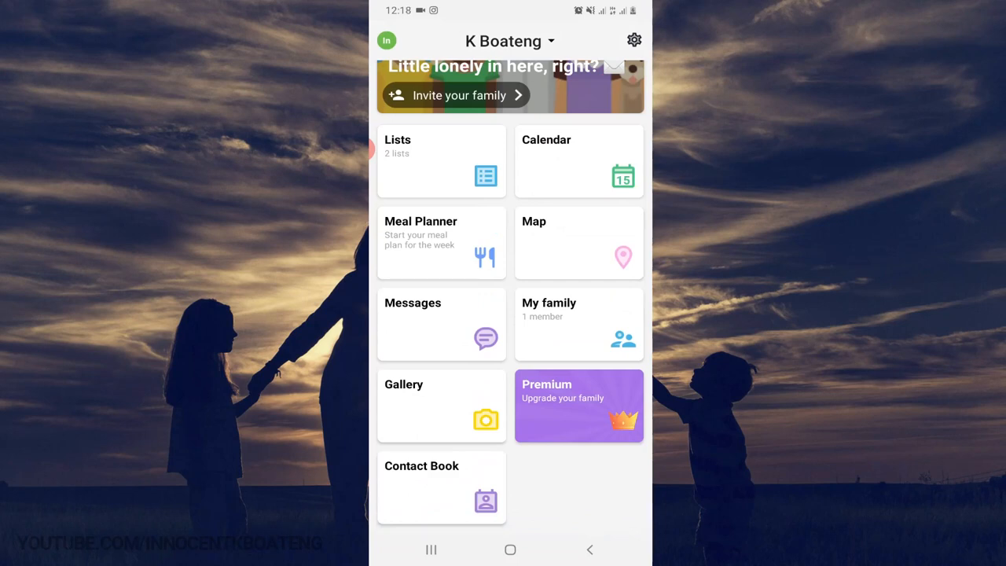
scroll("down", 3)
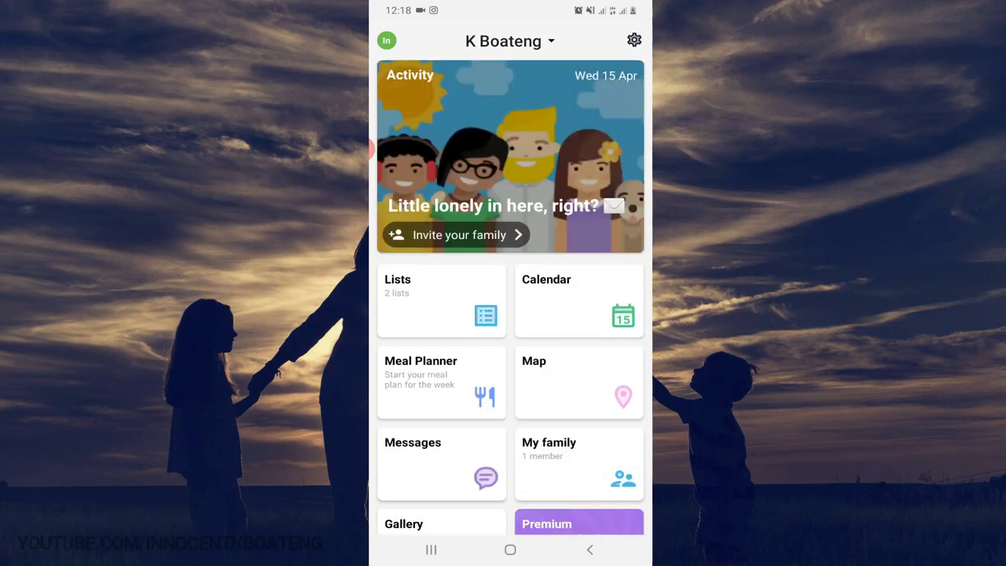